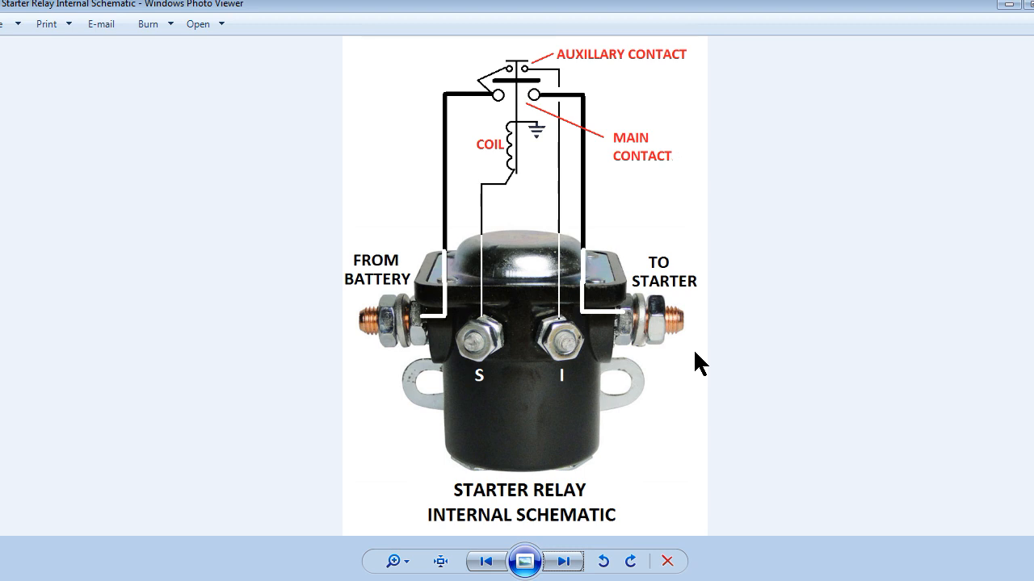
mouse_move(727, 384)
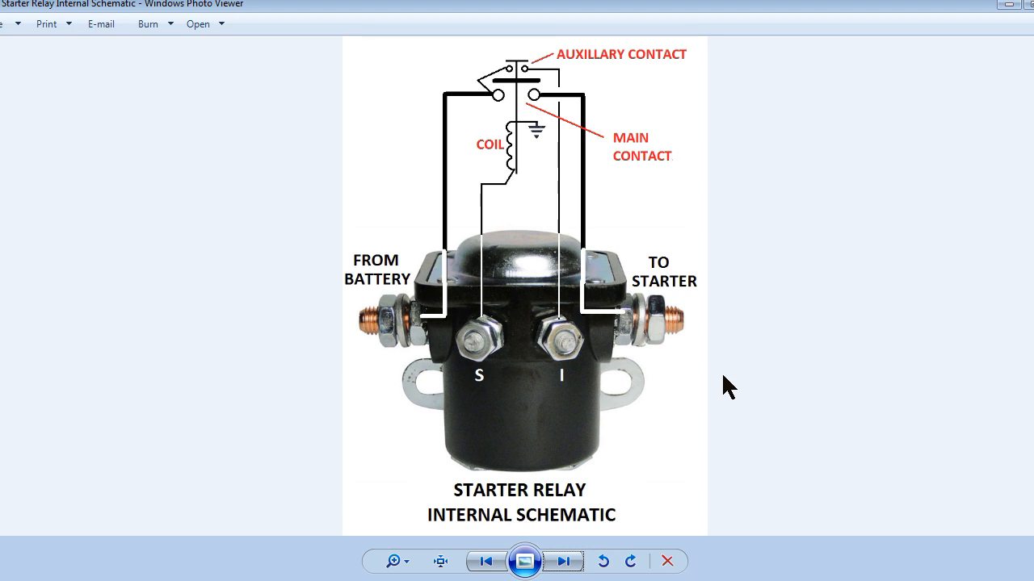
mouse_move(653, 176)
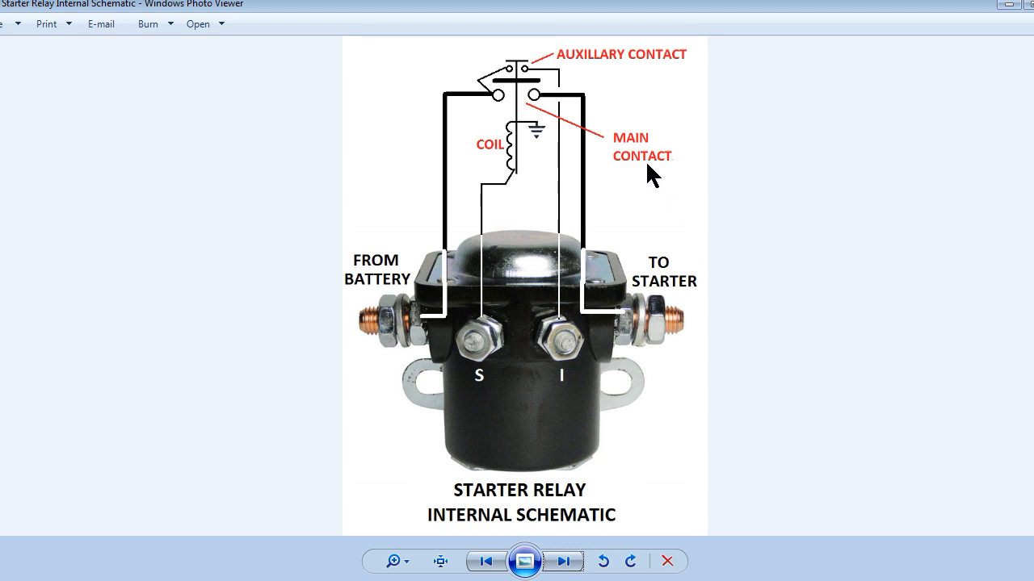
mouse_move(626, 65)
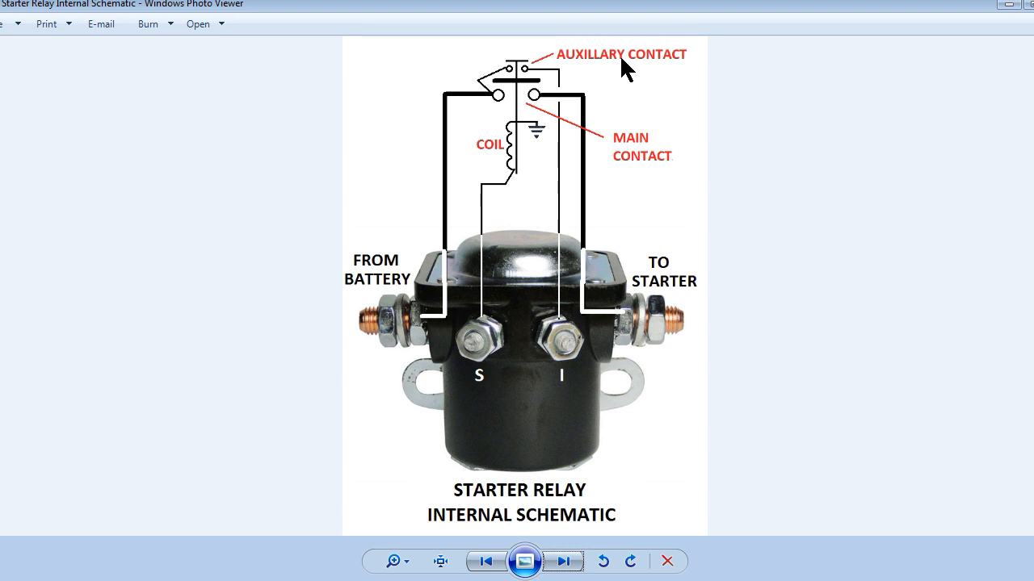
mouse_move(643, 113)
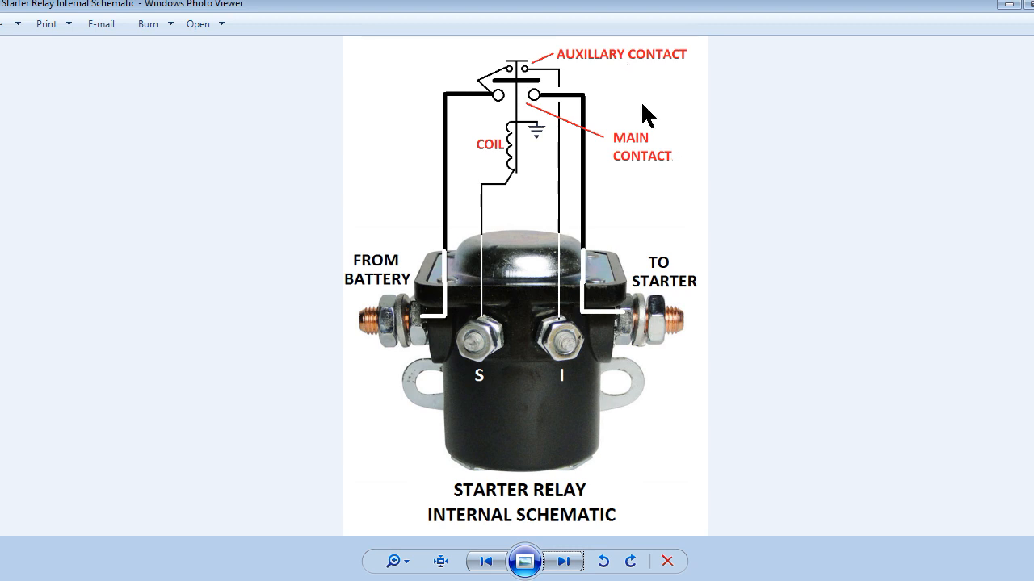
mouse_move(646, 113)
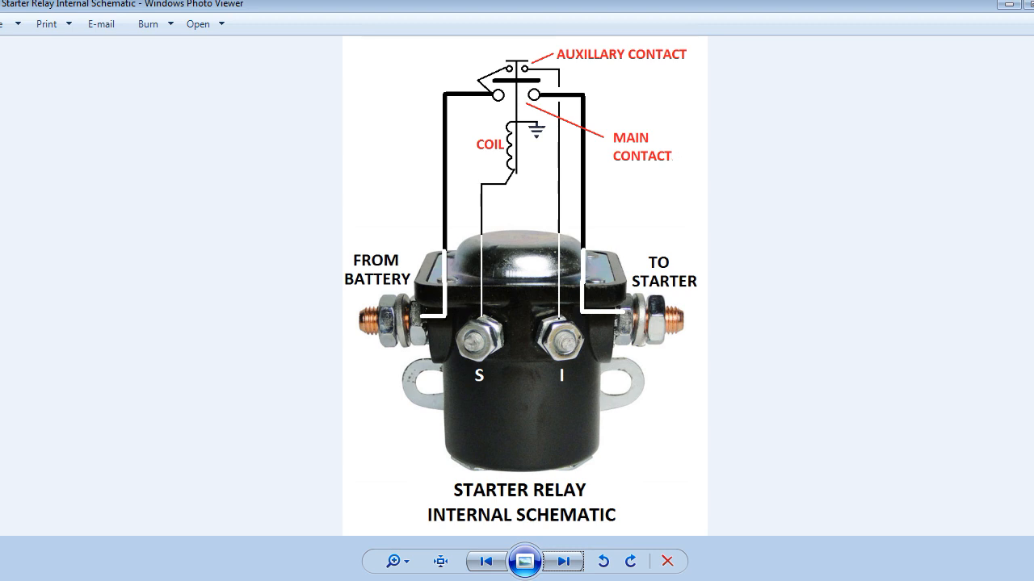
Advance to the ignition circuit diagram with the switch in the OFF position
left_click(564, 562)
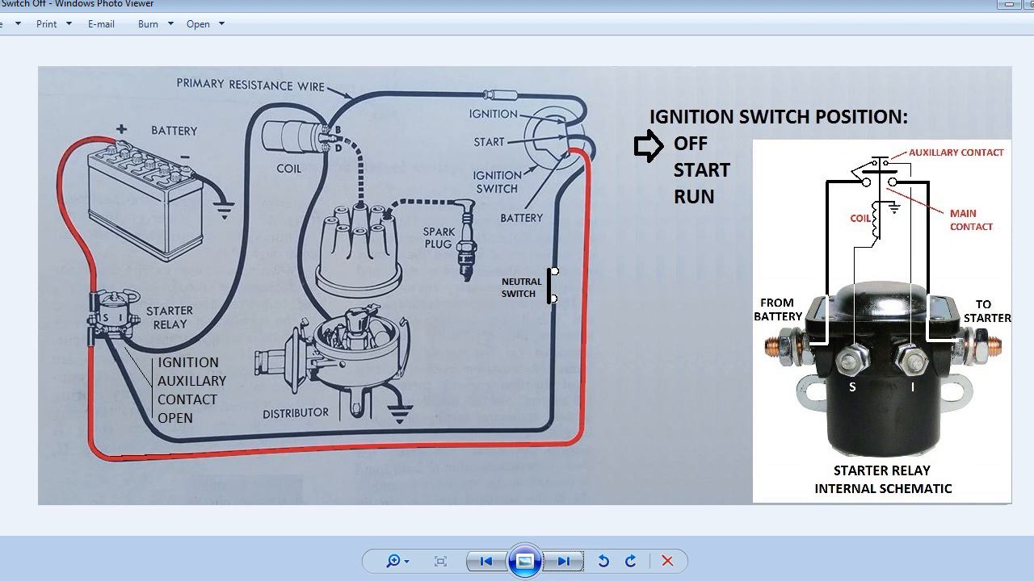
mouse_move(782, 246)
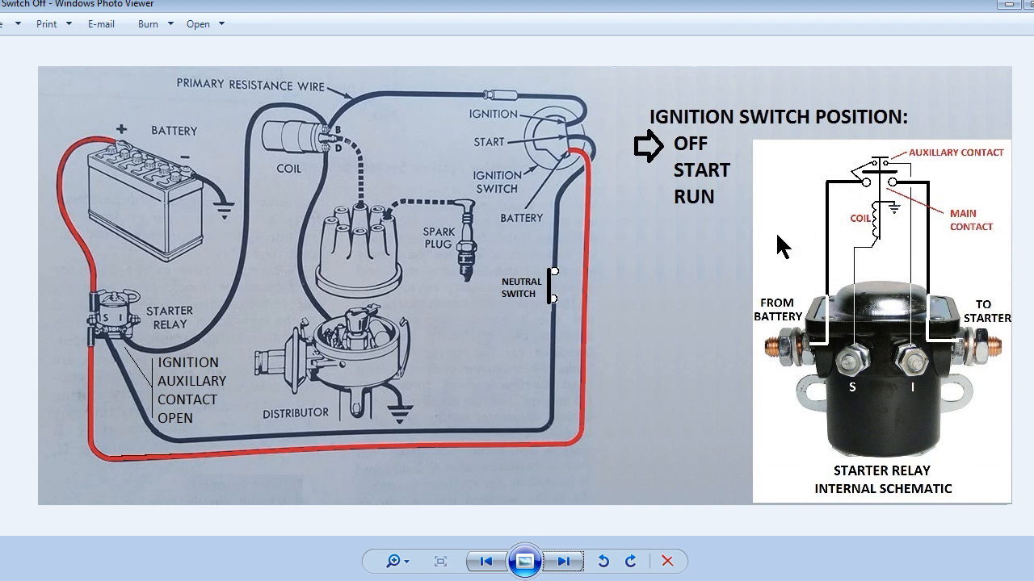
mouse_move(452, 133)
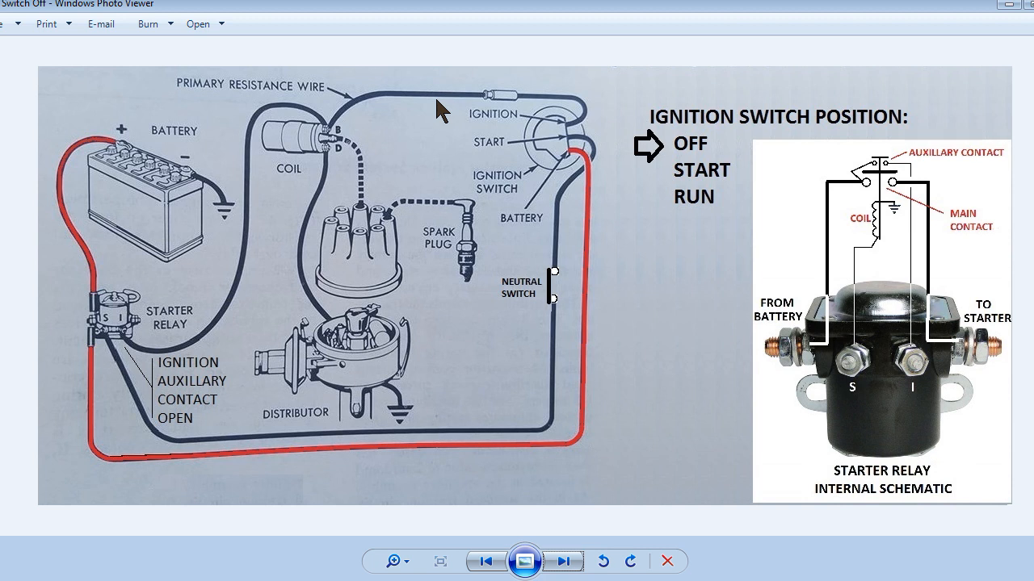
mouse_move(469, 153)
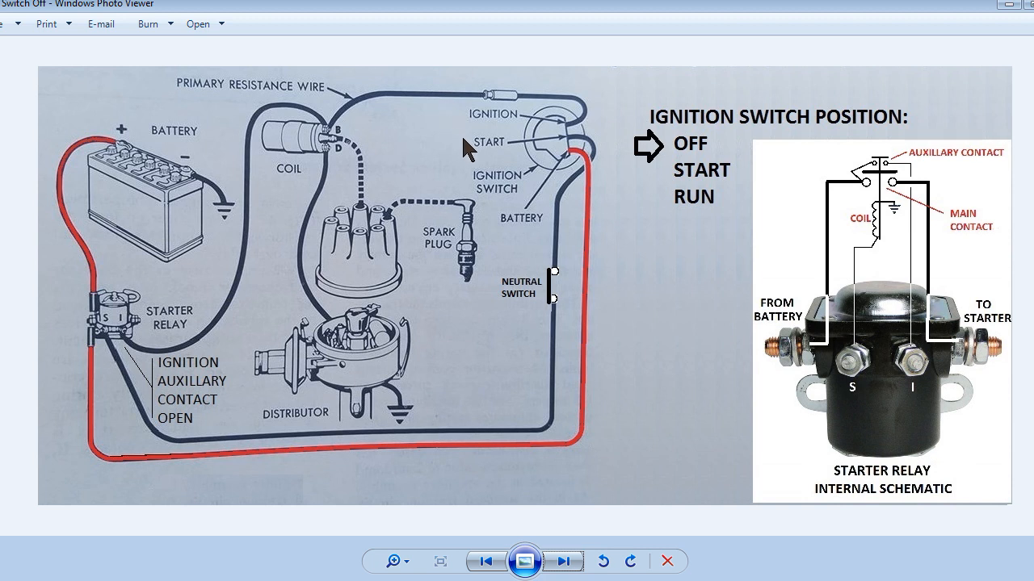
mouse_move(468, 148)
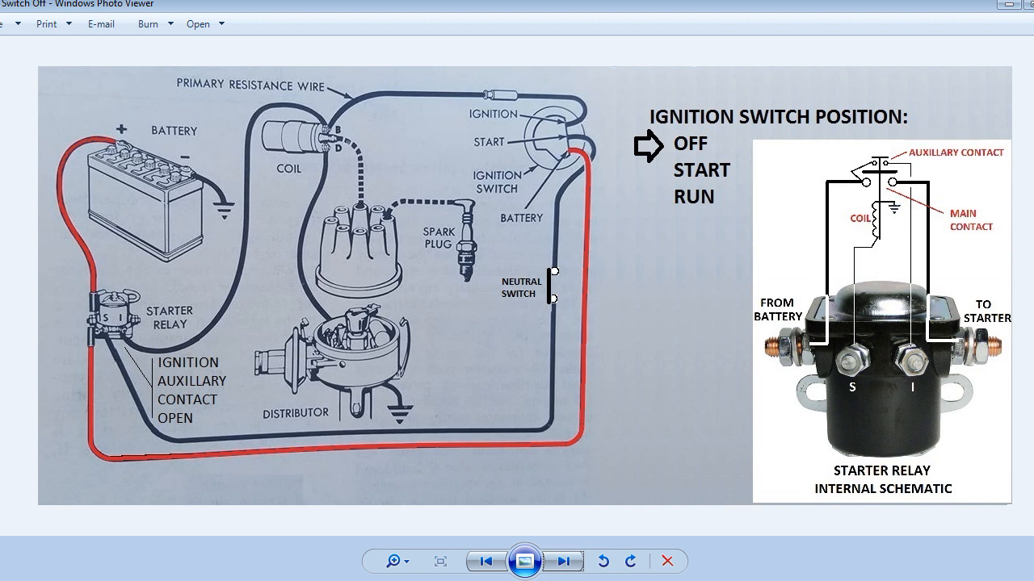
left_click(563, 560)
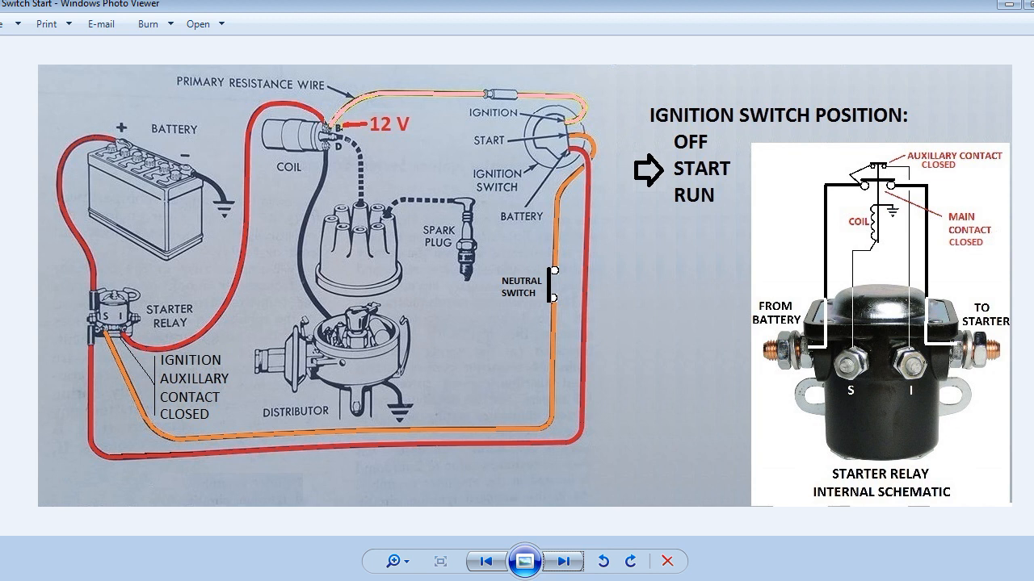
mouse_move(814, 493)
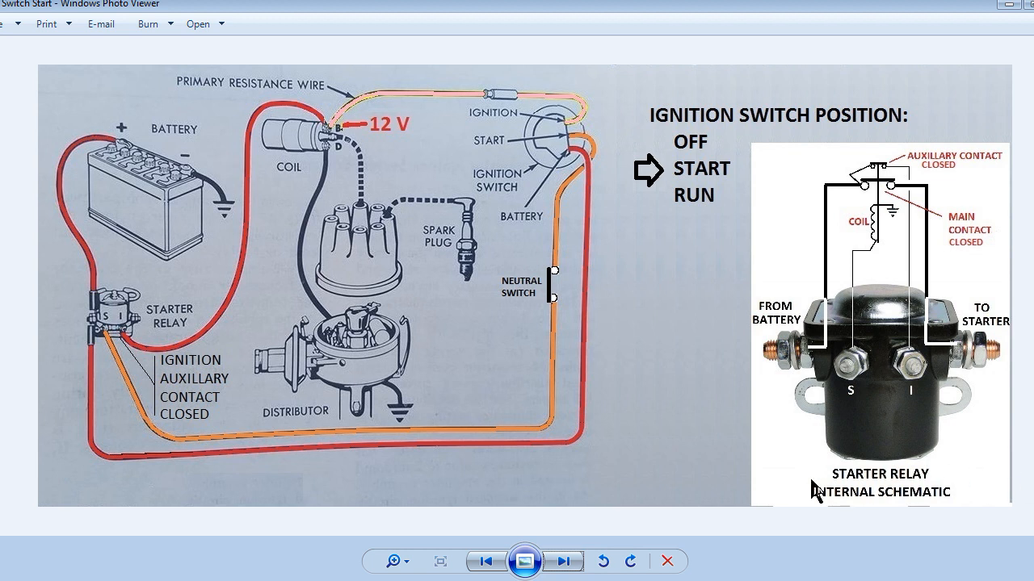
mouse_move(565, 352)
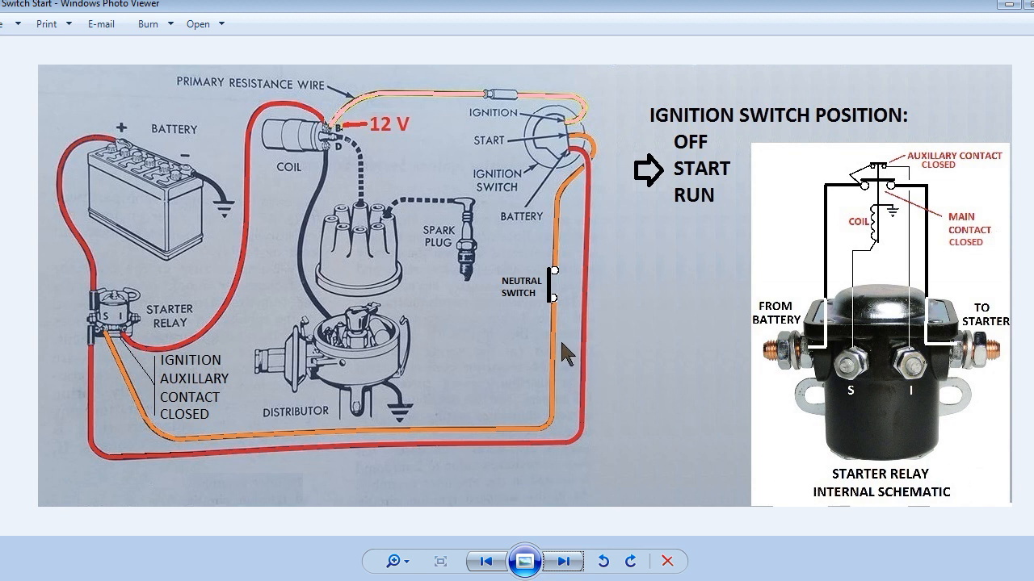
mouse_move(565, 316)
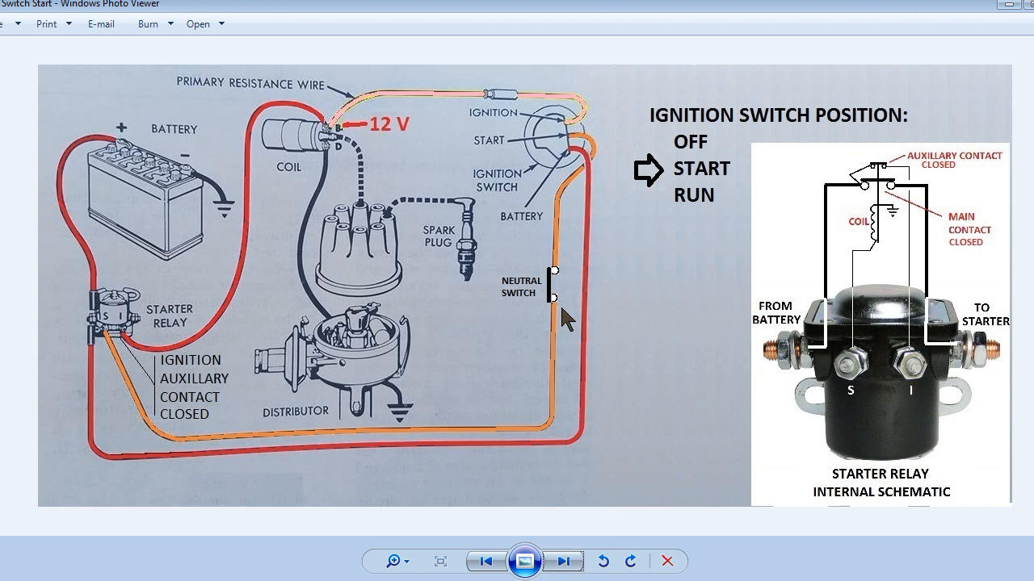
mouse_move(743, 305)
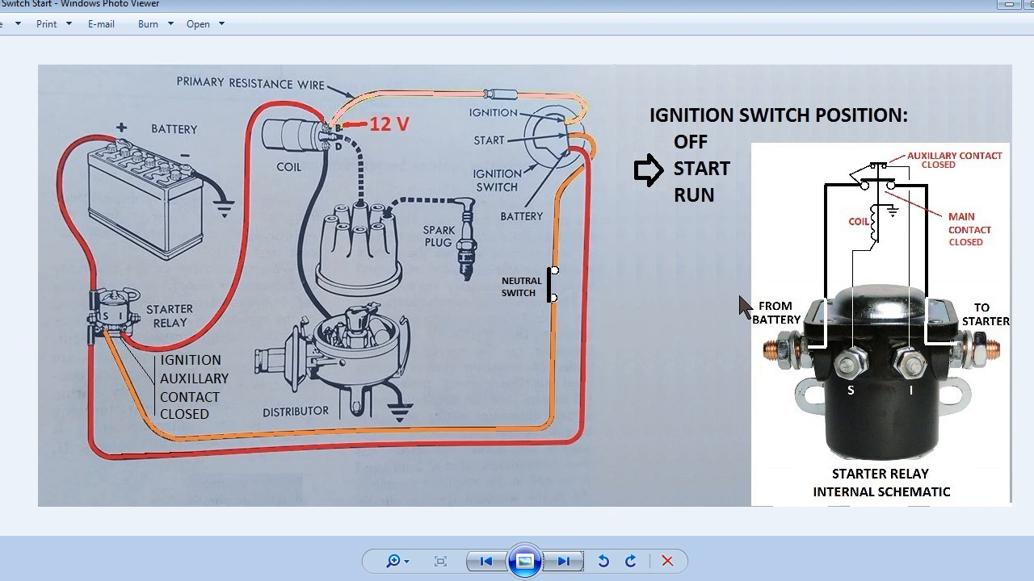
mouse_move(968, 260)
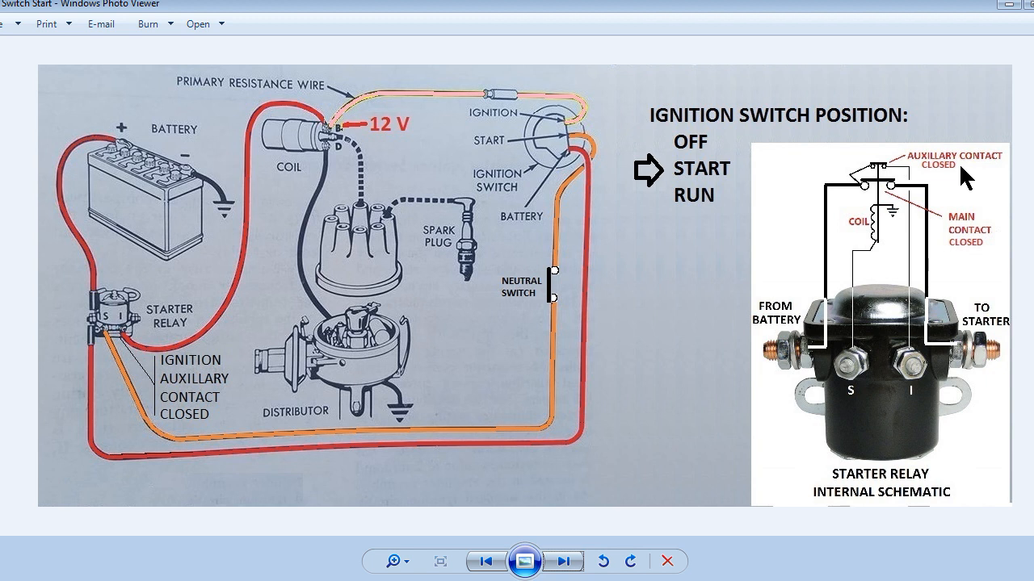
mouse_move(611, 181)
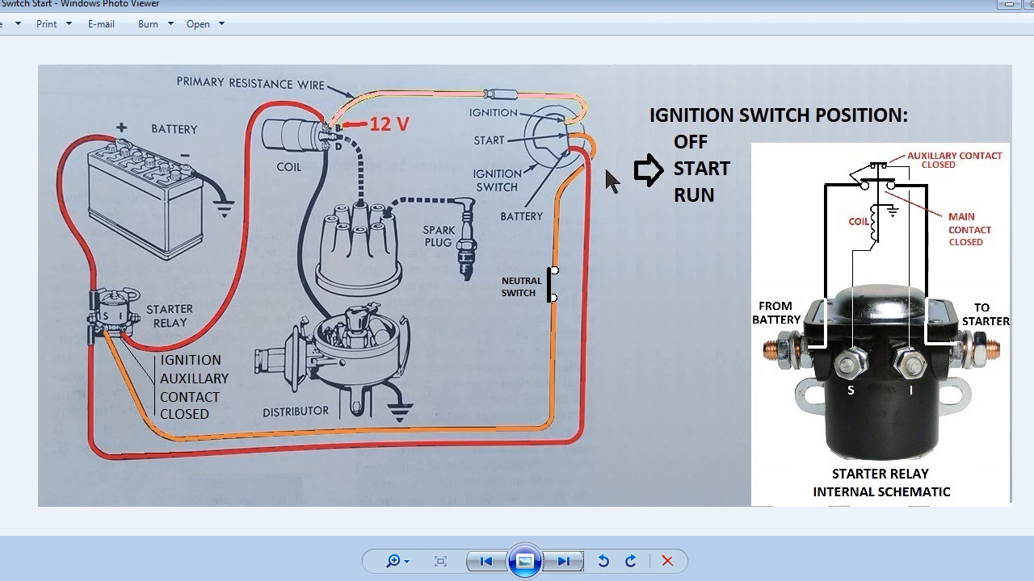
mouse_move(379, 142)
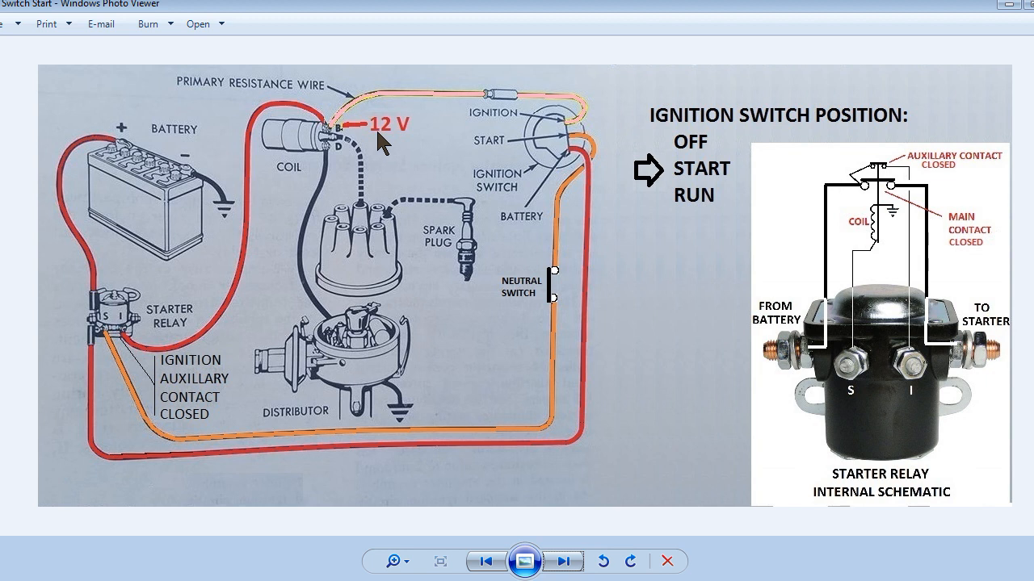
mouse_move(417, 158)
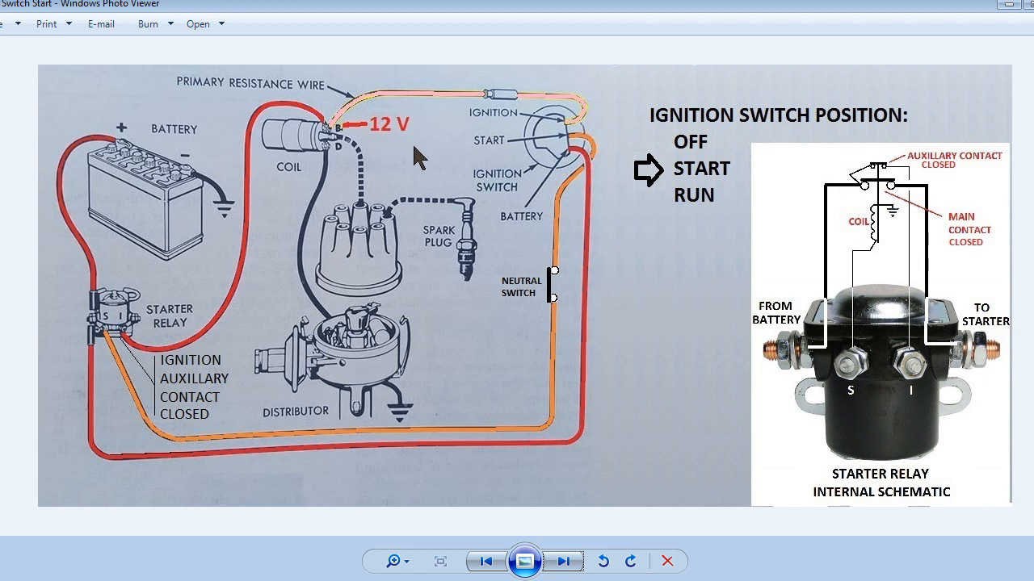
mouse_move(439, 147)
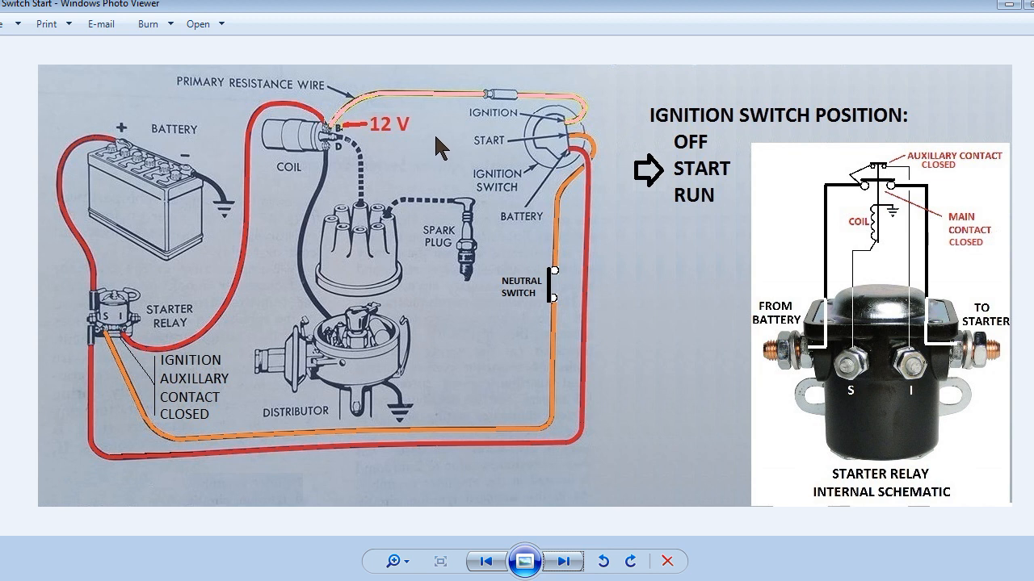
mouse_move(445, 110)
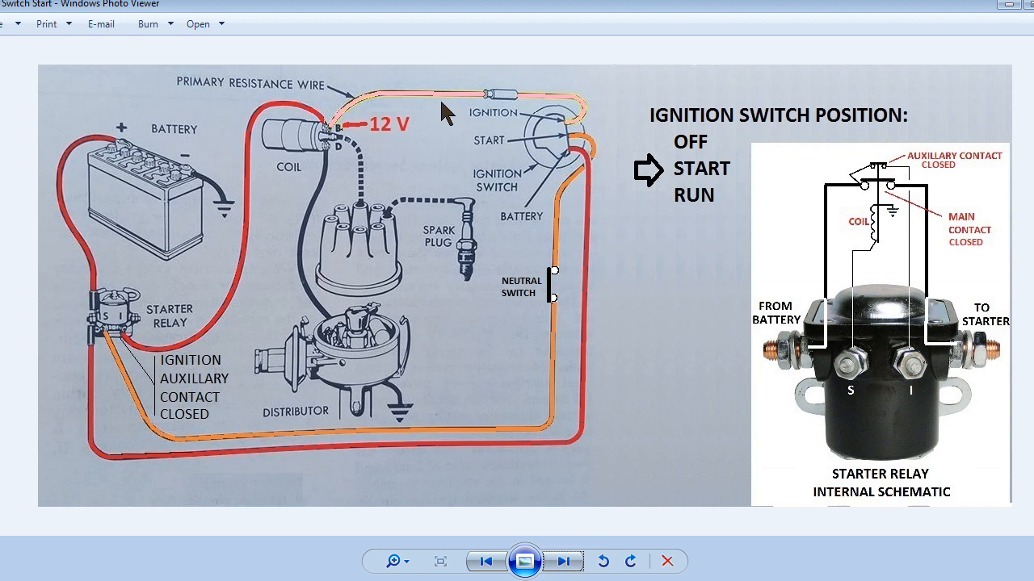
mouse_move(445, 148)
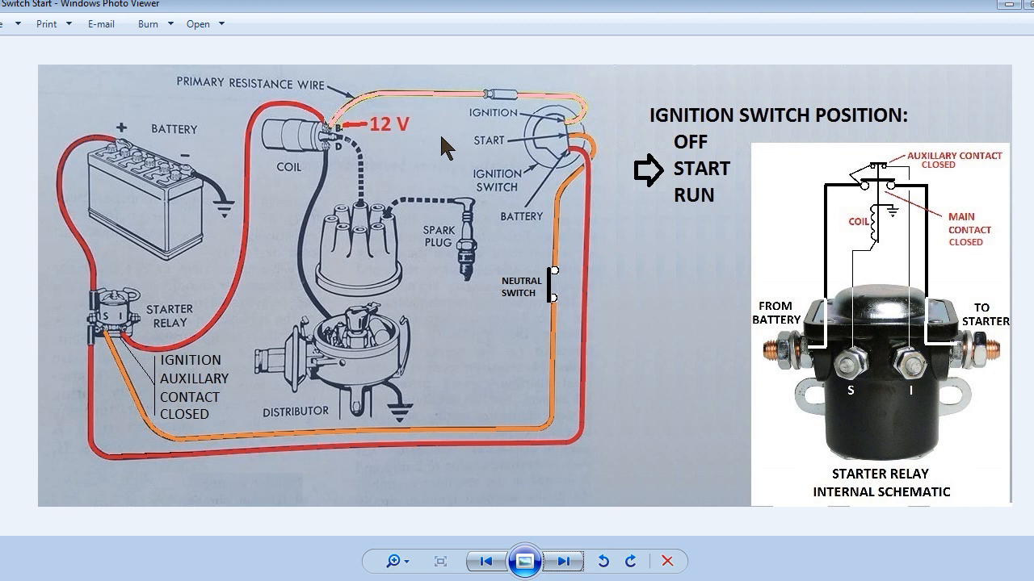
Advance to the RUN-position diagram showing 9 V at the coil
left_click(561, 562)
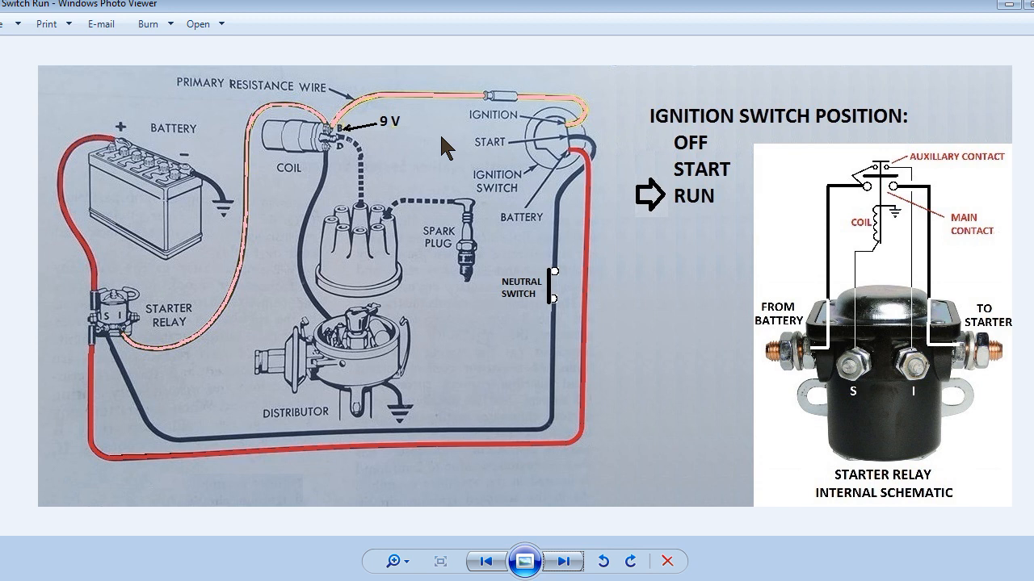
mouse_move(439, 110)
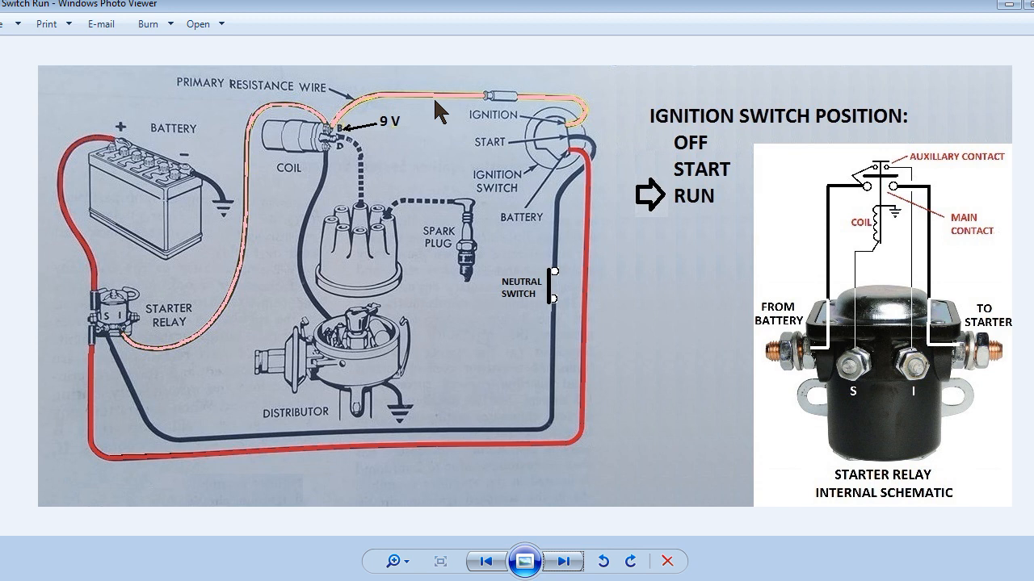
mouse_move(465, 119)
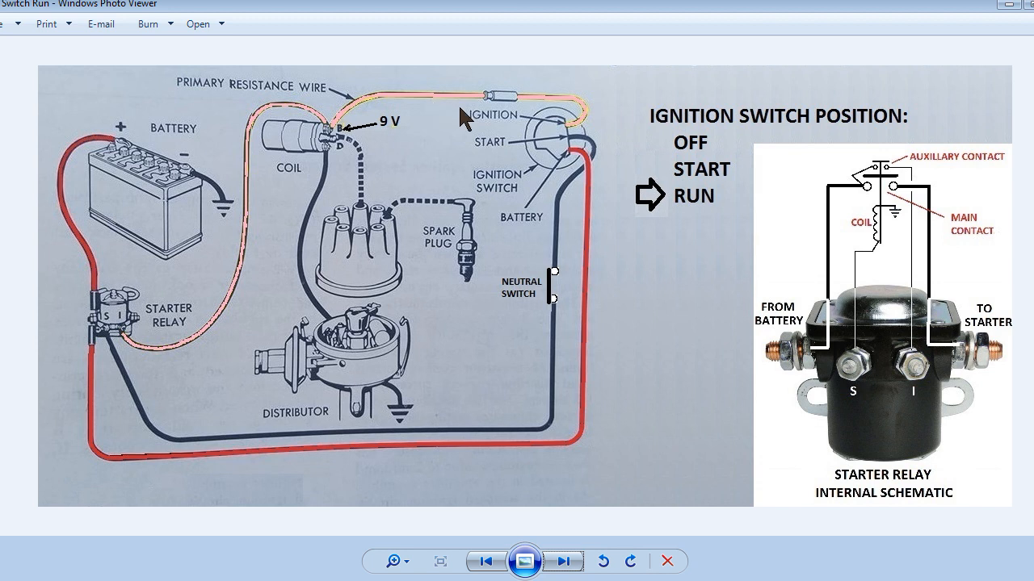
mouse_move(500, 113)
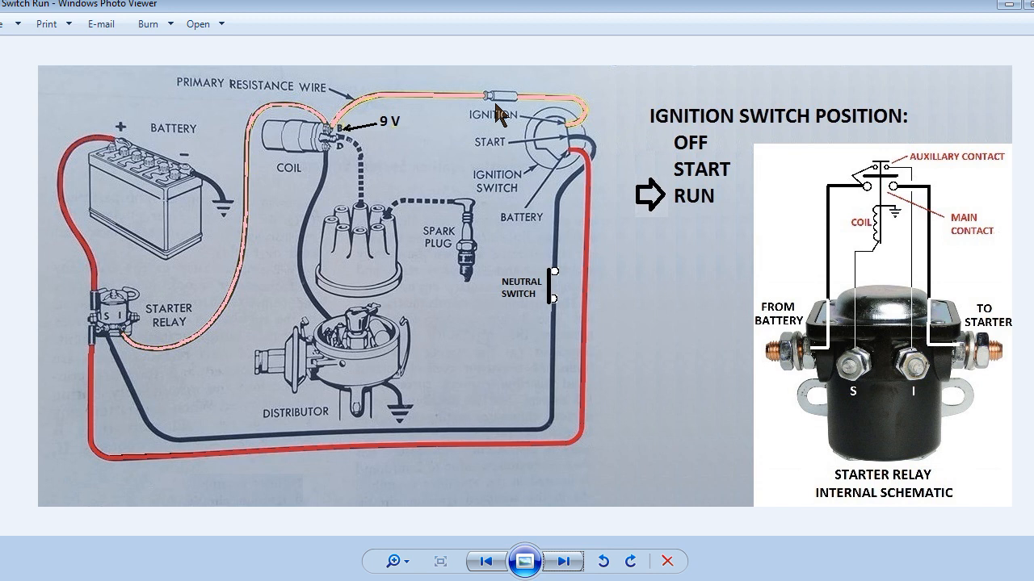
Advance to the RUN diagram with points open and no voltage at the spark plug
left_click(562, 562)
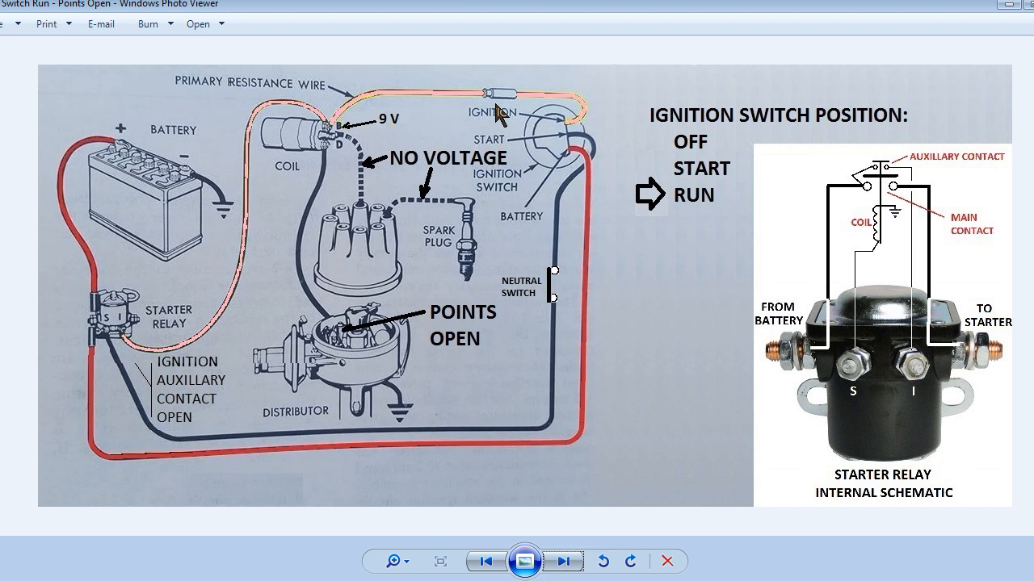
mouse_move(336, 362)
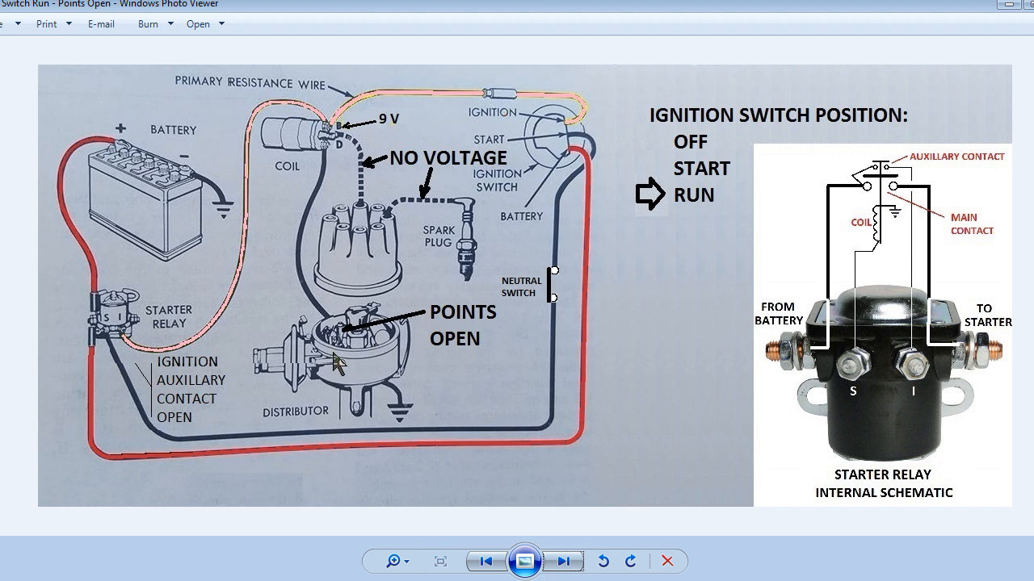
mouse_move(458, 358)
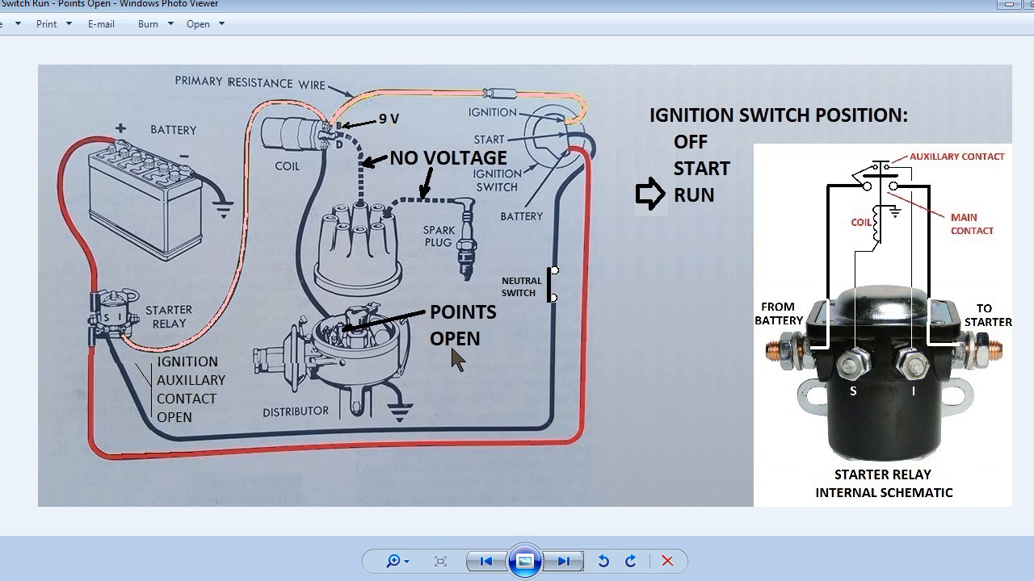
mouse_move(453, 287)
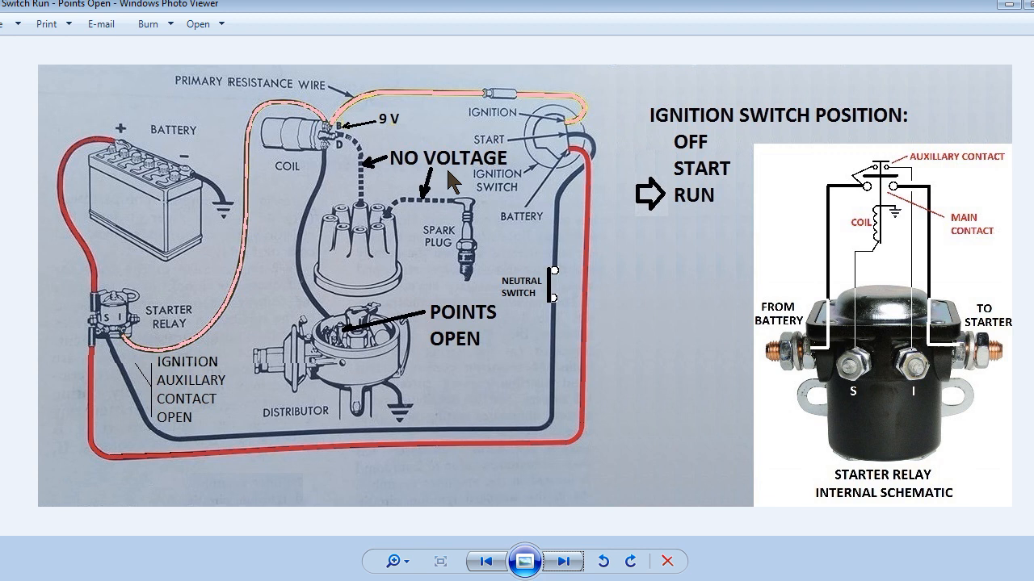
Advance to the RUN diagram with points closed and high voltage sparking at the plug
left_click(563, 562)
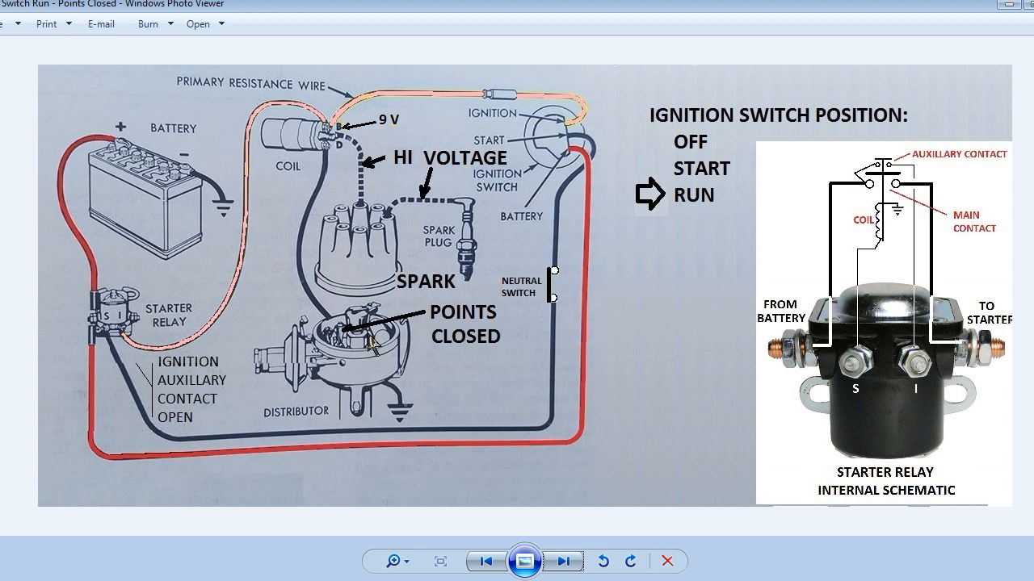
mouse_move(454, 352)
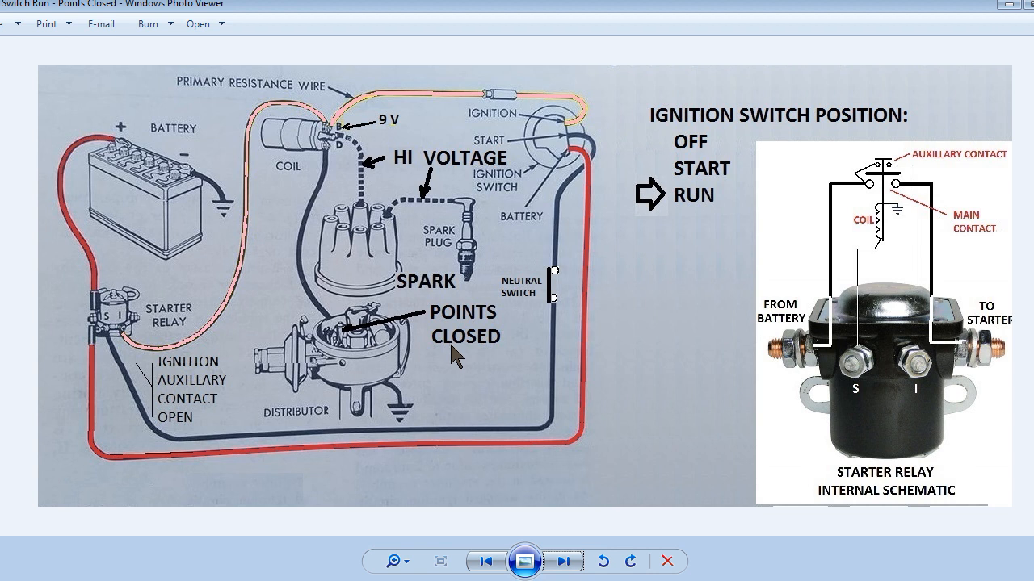
mouse_move(449, 179)
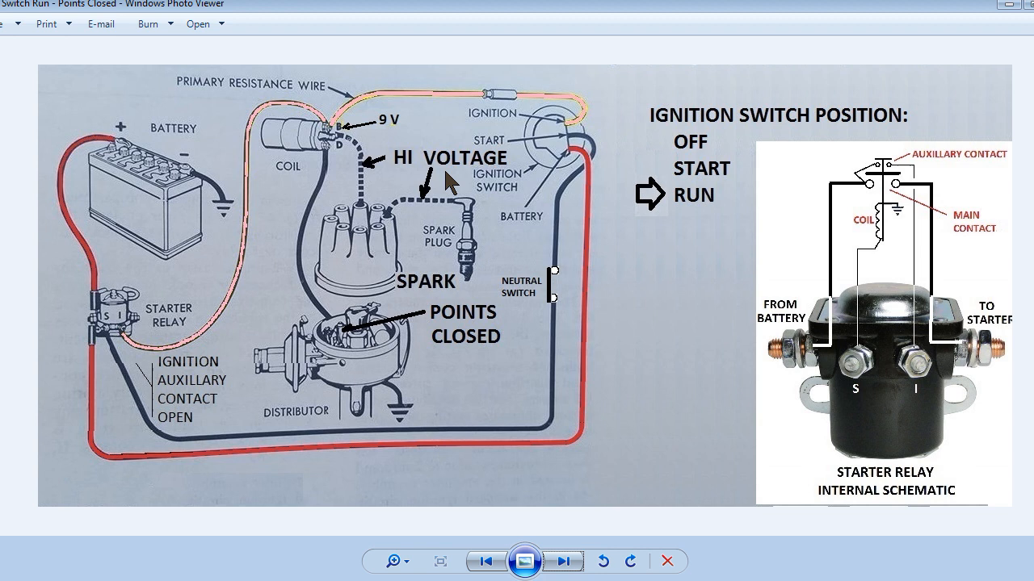
mouse_move(386, 342)
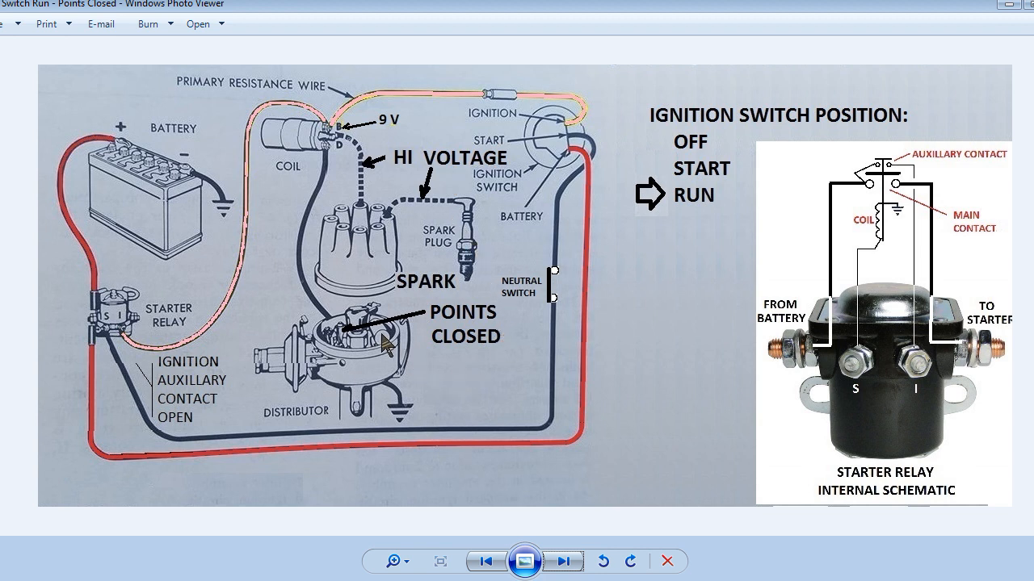